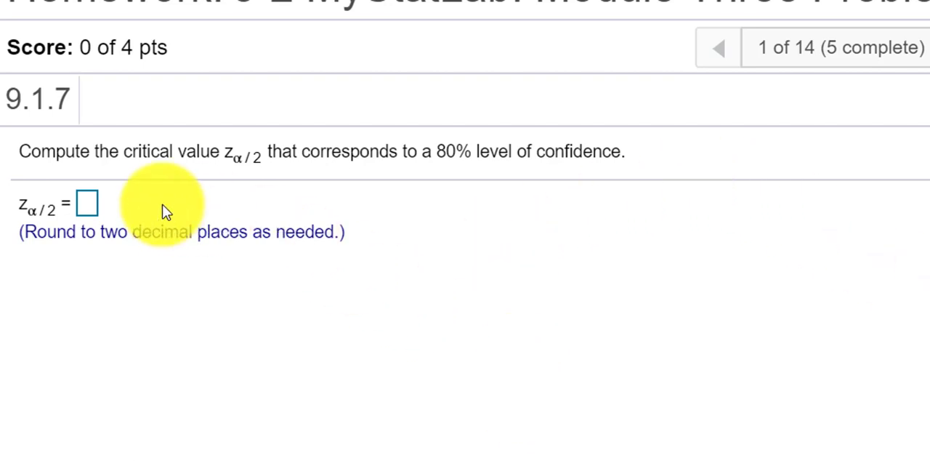
pyautogui.moveTo(240, 186)
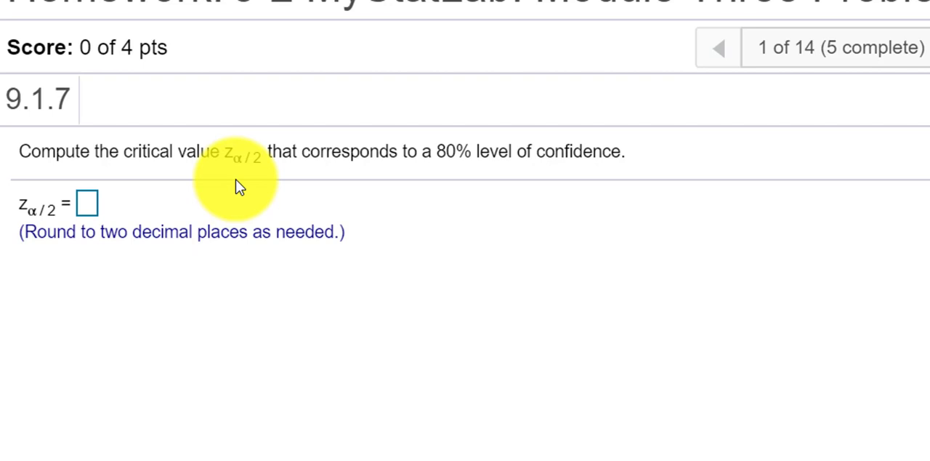
pyautogui.moveTo(407, 221)
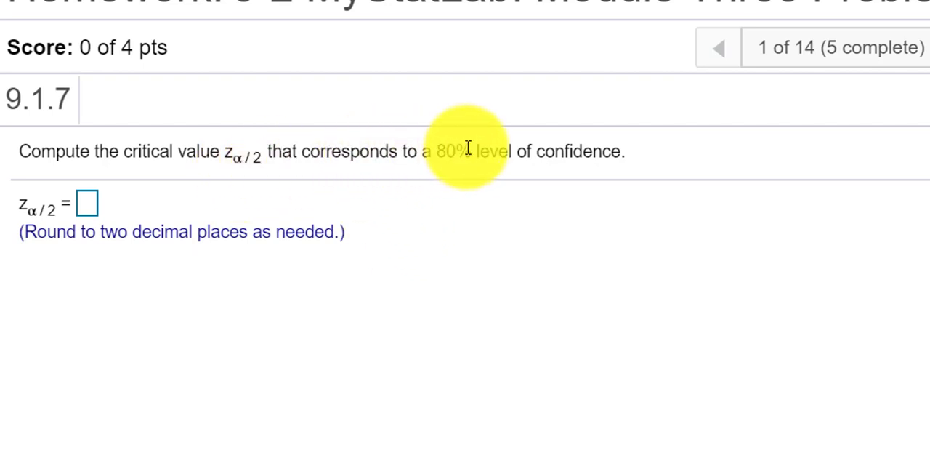
pyautogui.moveTo(662, 189)
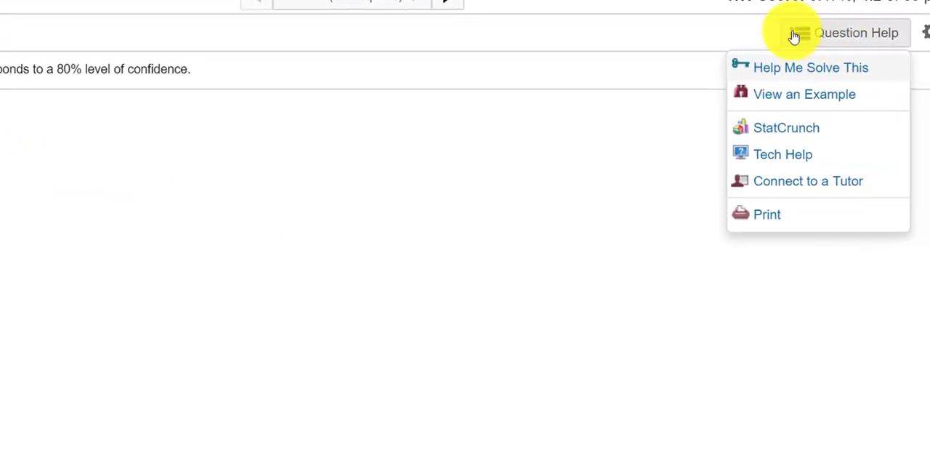
# Use StatCrunch's Normal calculator in Between mode with probability 0.8
pyautogui.click(787, 128)
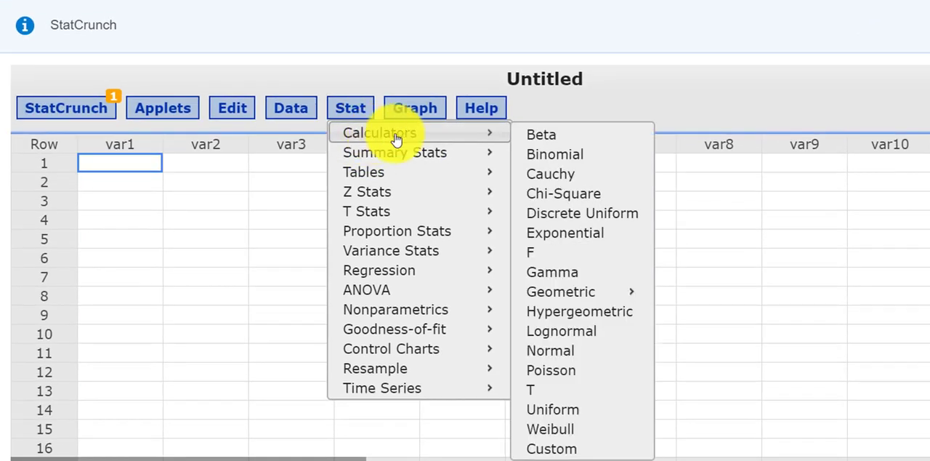
pyautogui.click(550, 350)
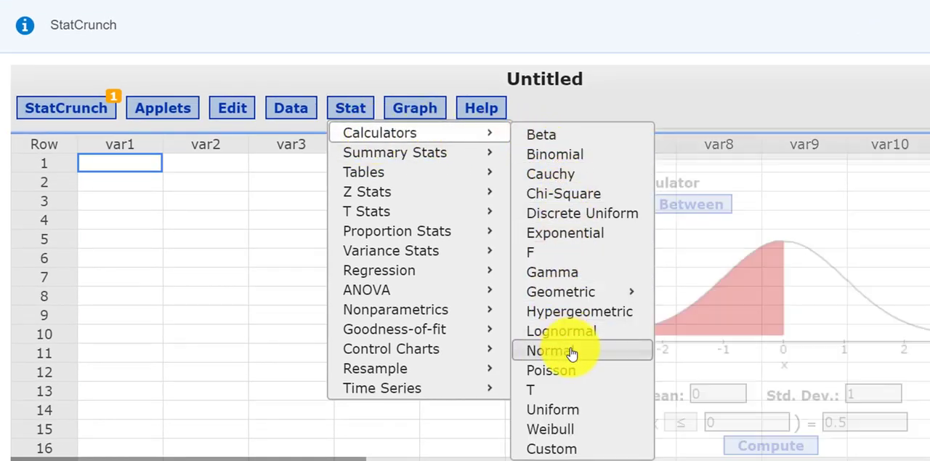
pyautogui.click(556, 351)
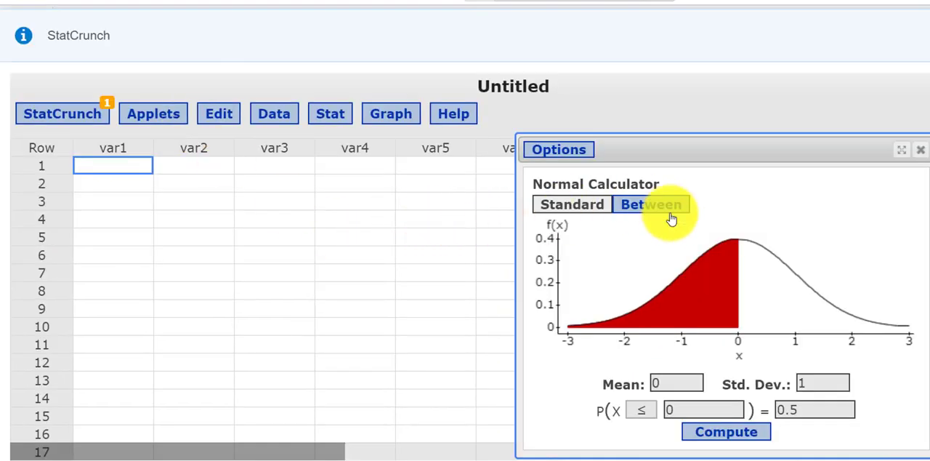
pyautogui.click(651, 203)
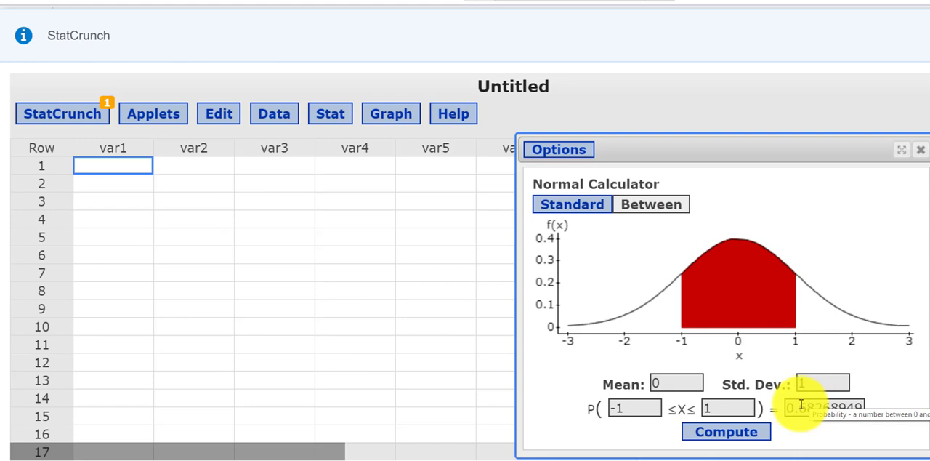
pyautogui.write('0.8')
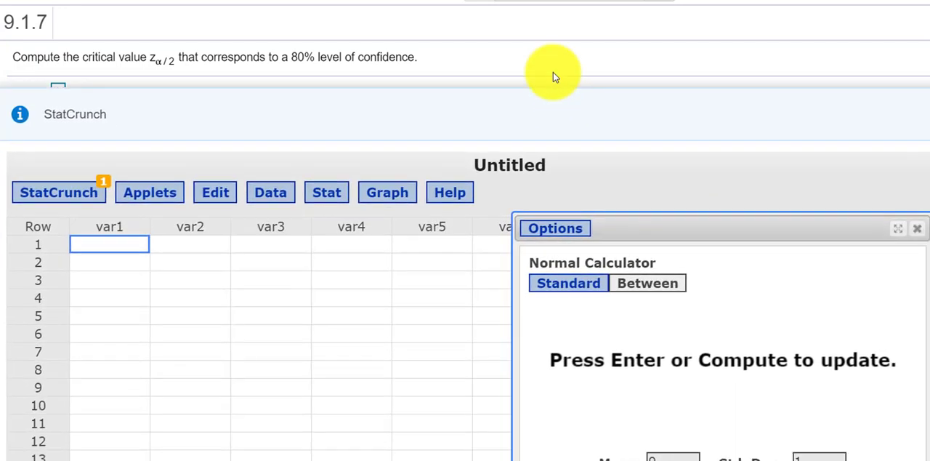
# Answer 9.1.7 with critical value 1.28 and advance to question 9.1.13
pyautogui.click(726, 428)
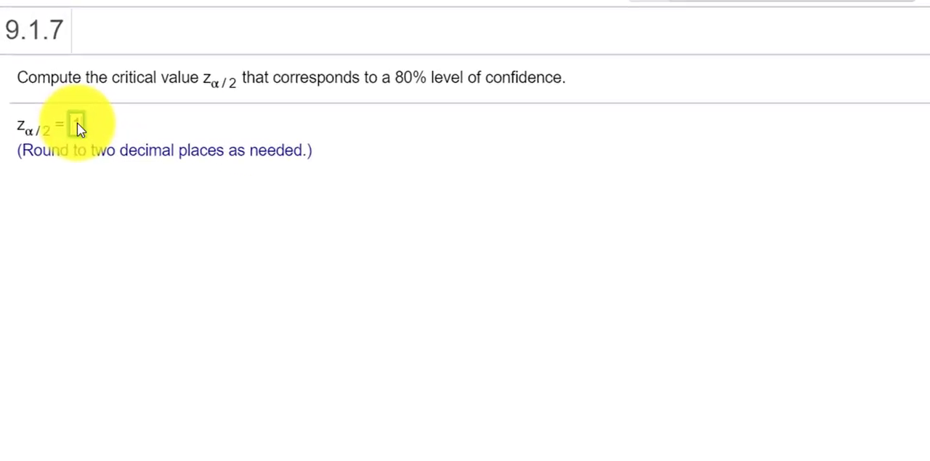
pyautogui.write('1.28')
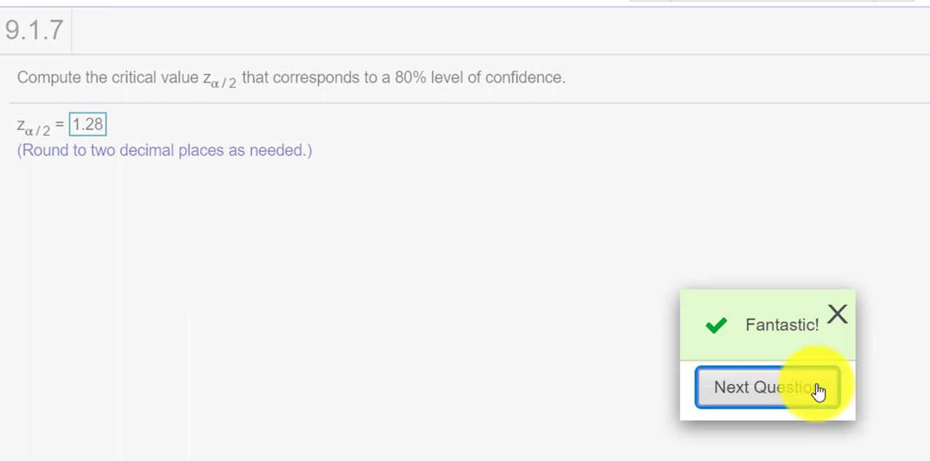
pyautogui.click(767, 386)
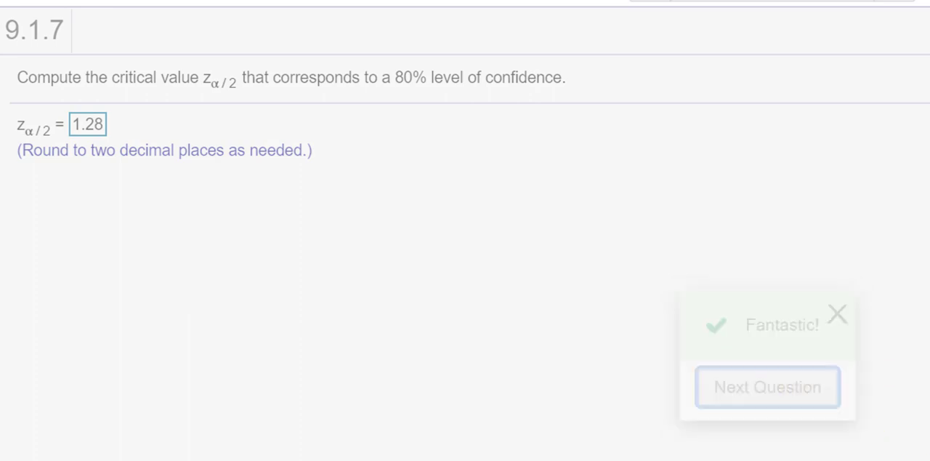
pyautogui.click(768, 386)
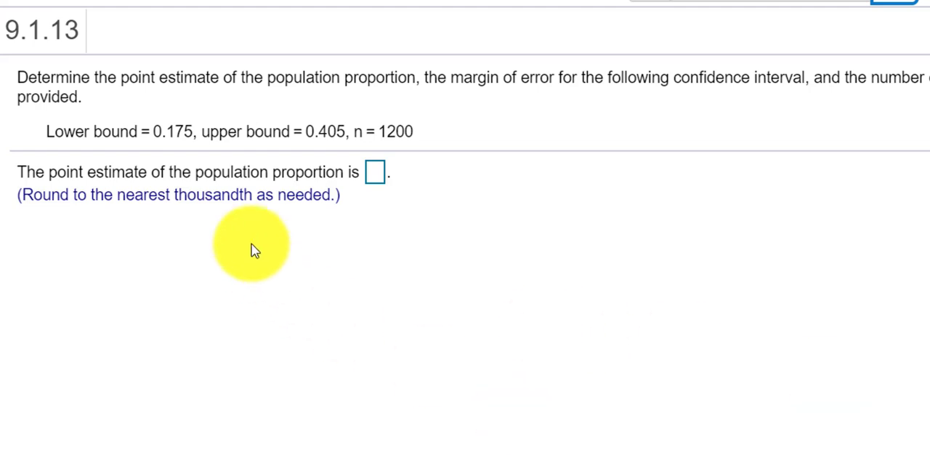
pyautogui.moveTo(210, 93)
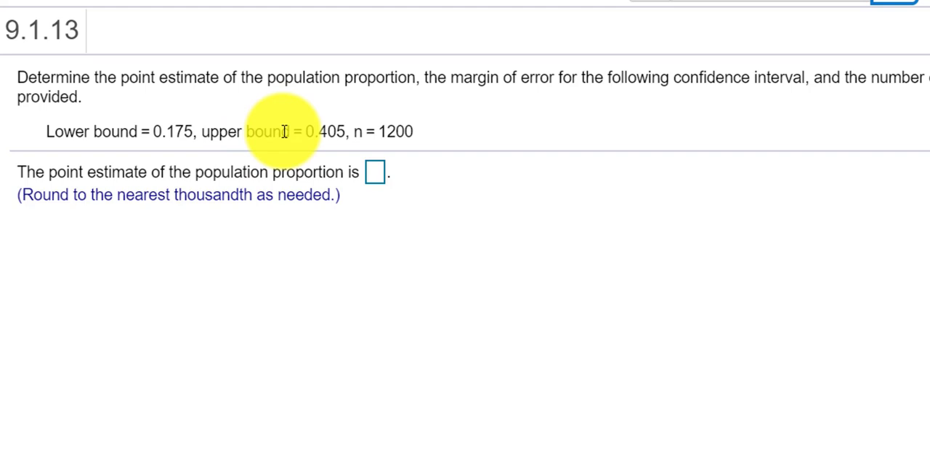
pyautogui.moveTo(340, 134)
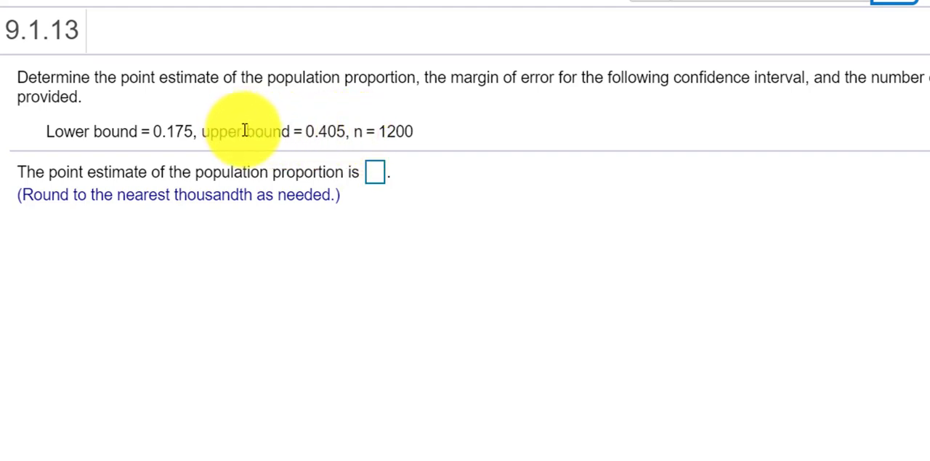
pyautogui.moveTo(182, 138)
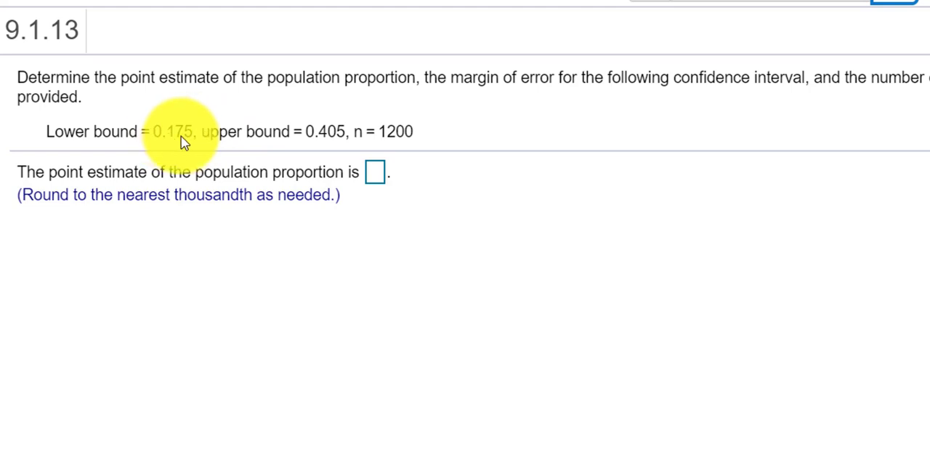
pyautogui.moveTo(253, 134)
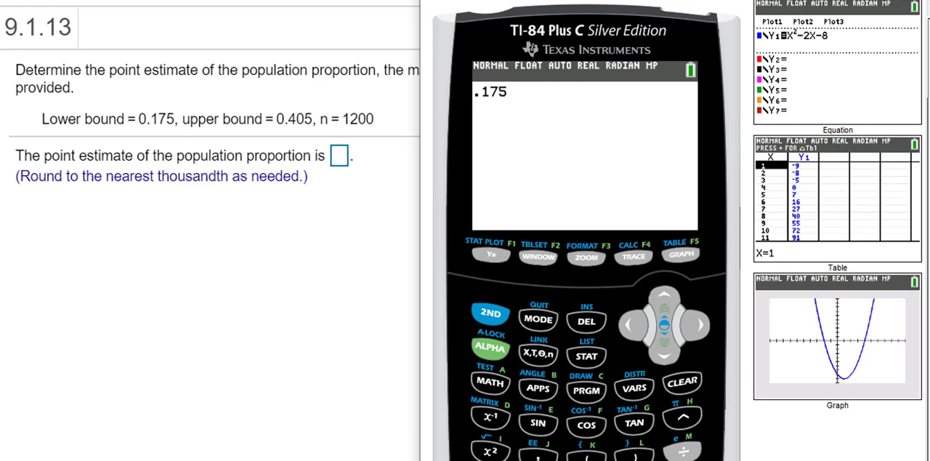
# Compute (.175+.405)/2 on the TI-84 to get the point estimate
pyautogui.write('+.405')
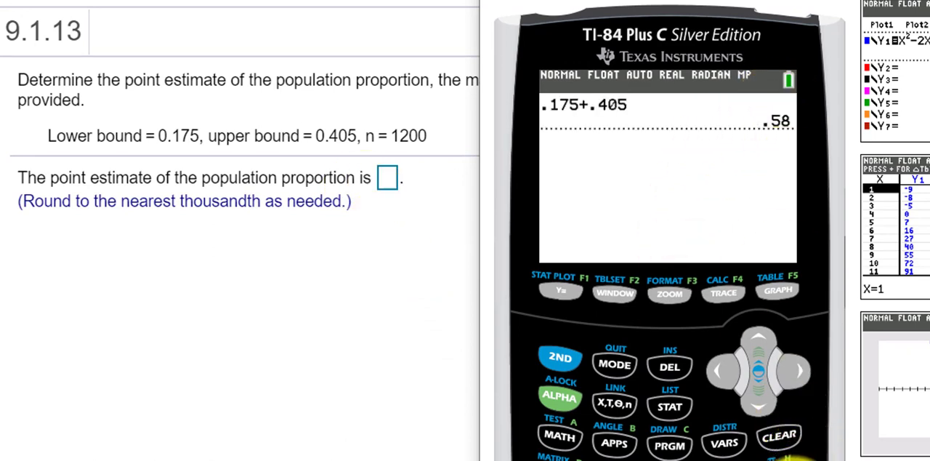
pyautogui.press('Enter')
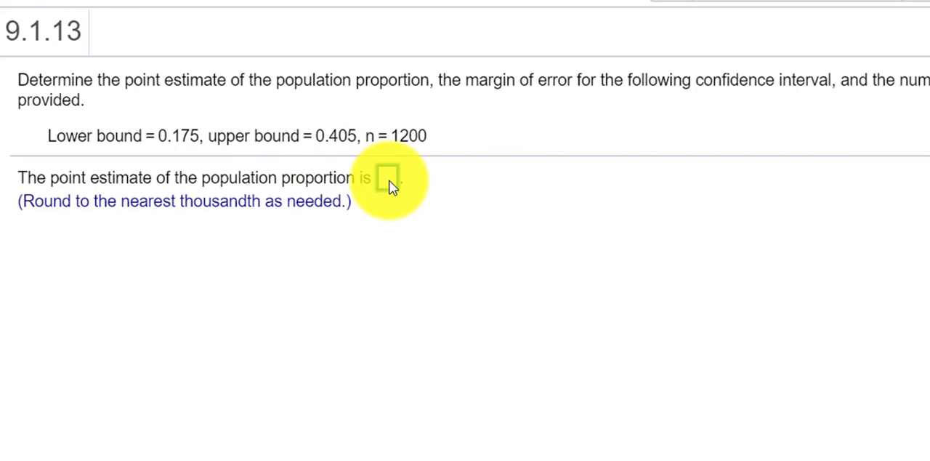
# Submit .29 as the point estimate and acknowledge the correct-answer message
pyautogui.write('.29')
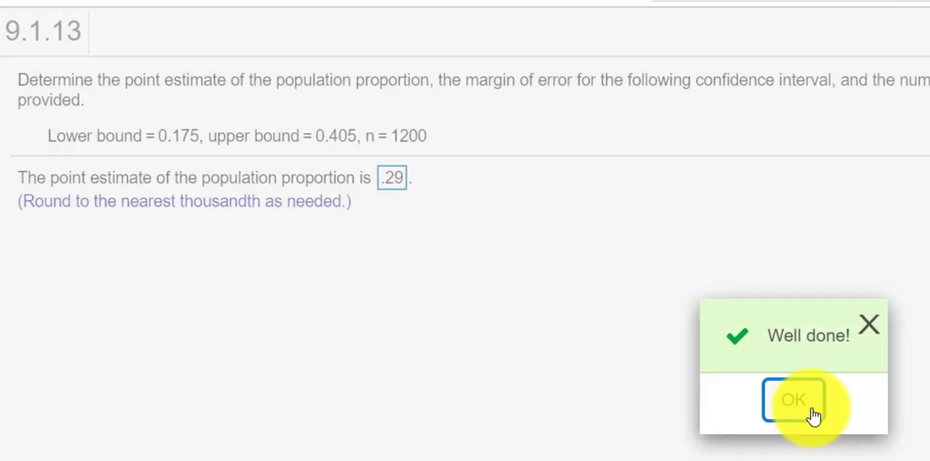
pyautogui.click(794, 400)
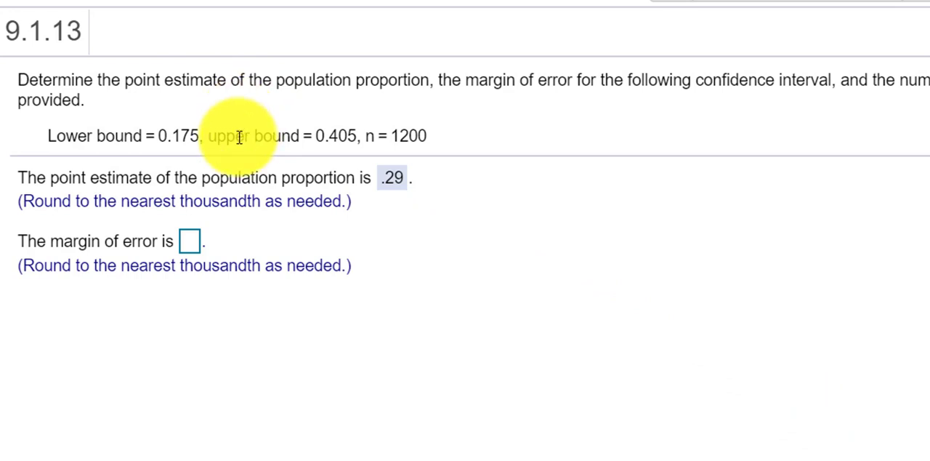
pyautogui.moveTo(244, 137)
pyautogui.write('.405-')
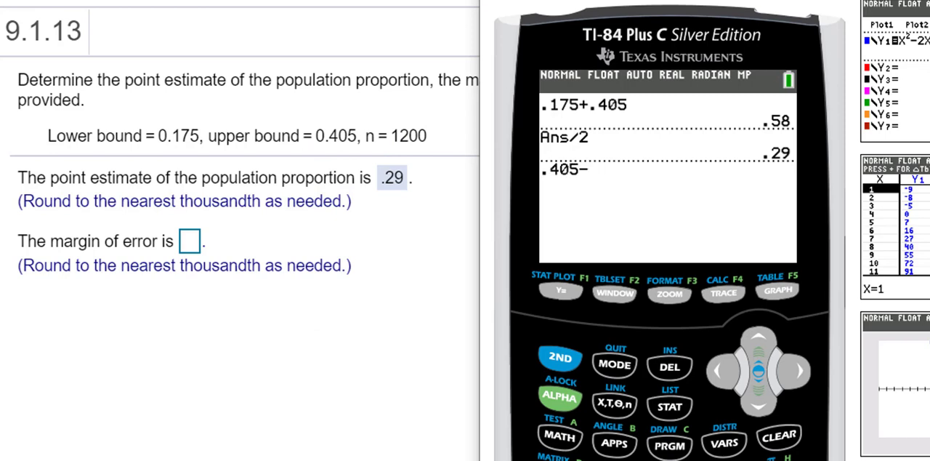
# Evaluate .405-.29 on the TI-84, giving margin of error .115
pyautogui.write('.29')
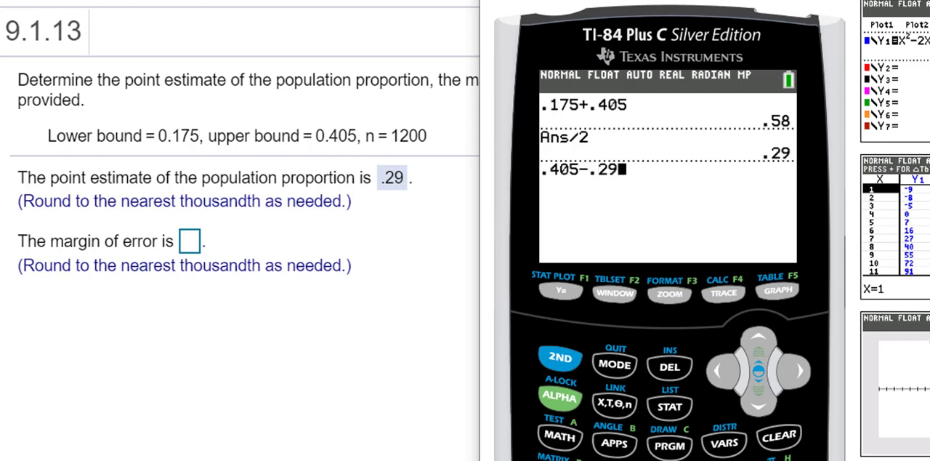
pyautogui.press('Enter')
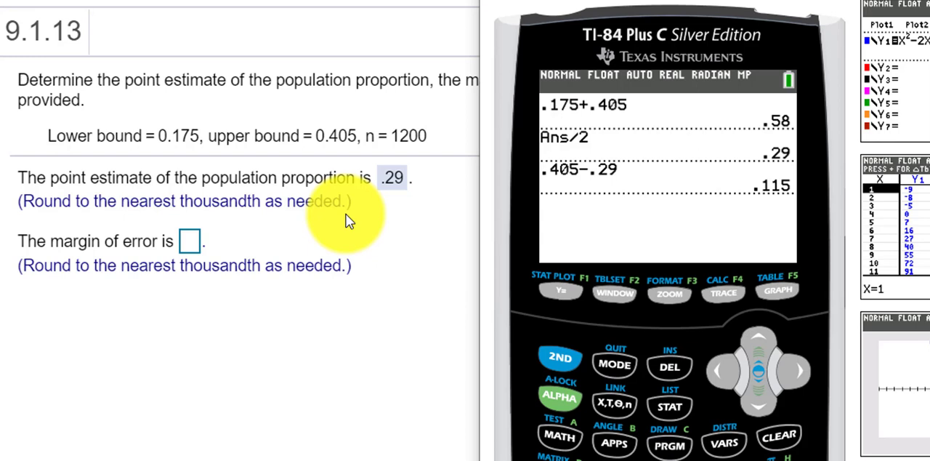
pyautogui.moveTo(191, 242)
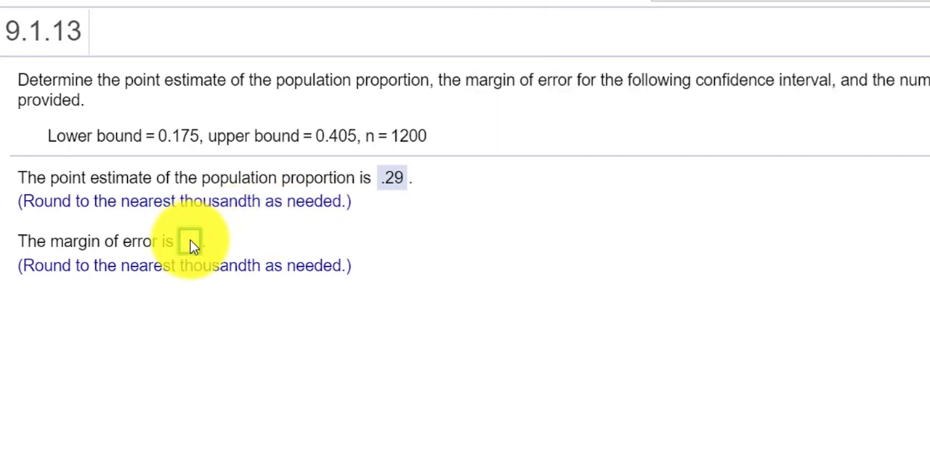
# Submit .115 as the margin of error and acknowledge the correct-answer message
pyautogui.write('.115')
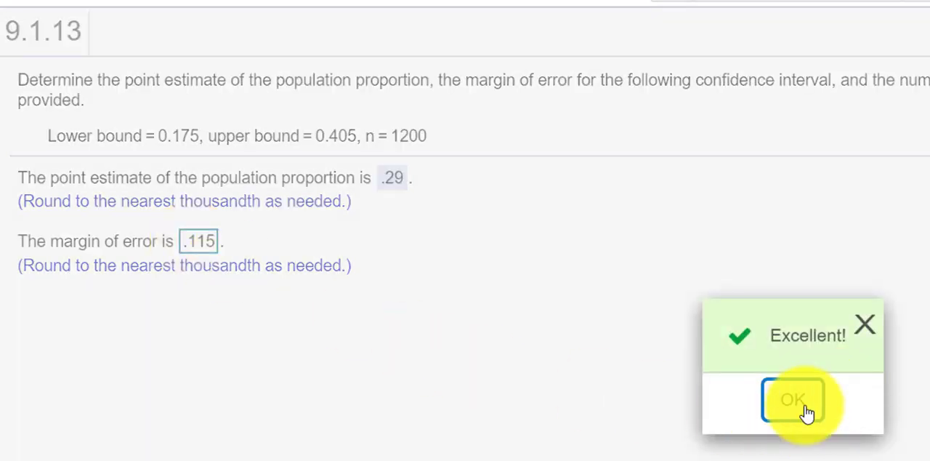
pyautogui.click(791, 400)
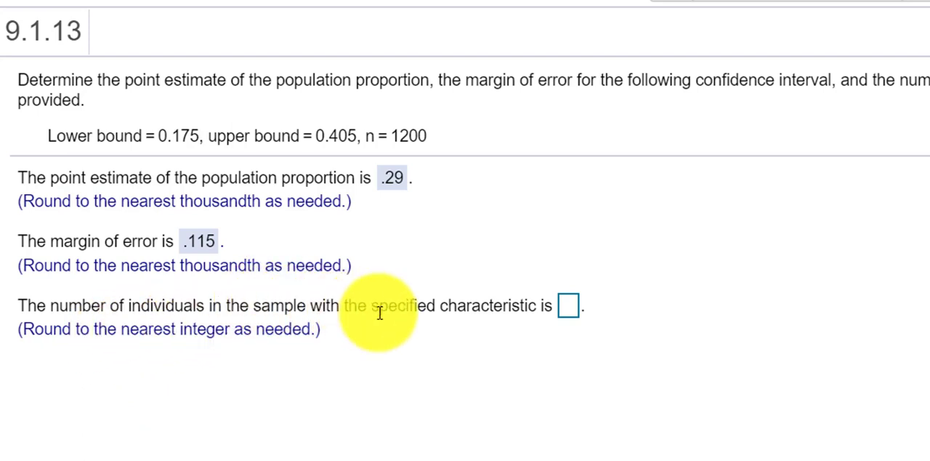
pyautogui.moveTo(535, 310)
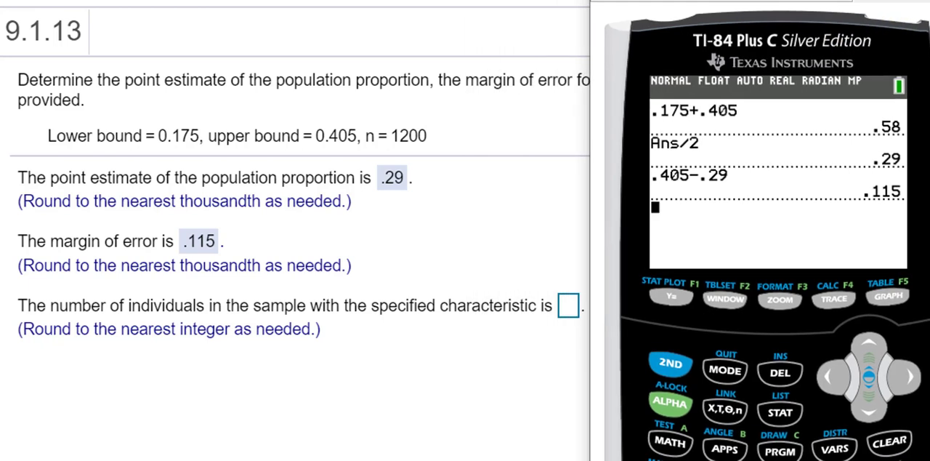
# Evaluate 1200*.29 on the TI-84 to get the count of individuals
pyautogui.write('1200*.29')
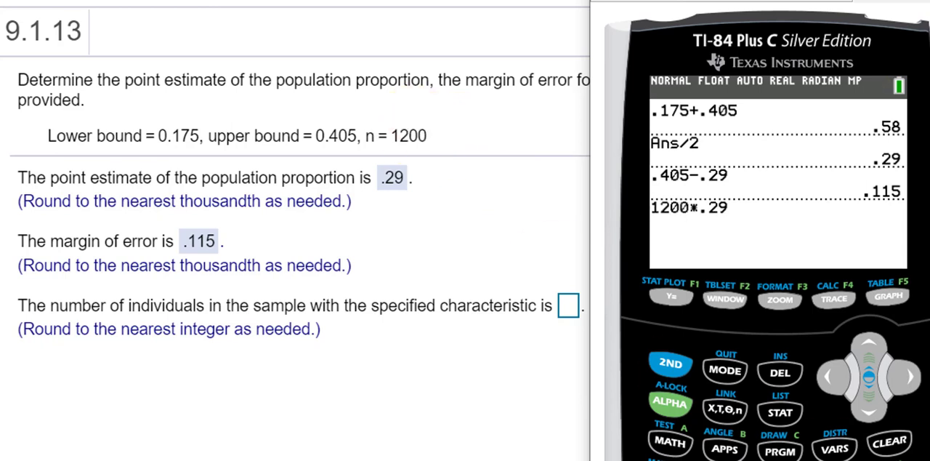
pyautogui.press('enter')
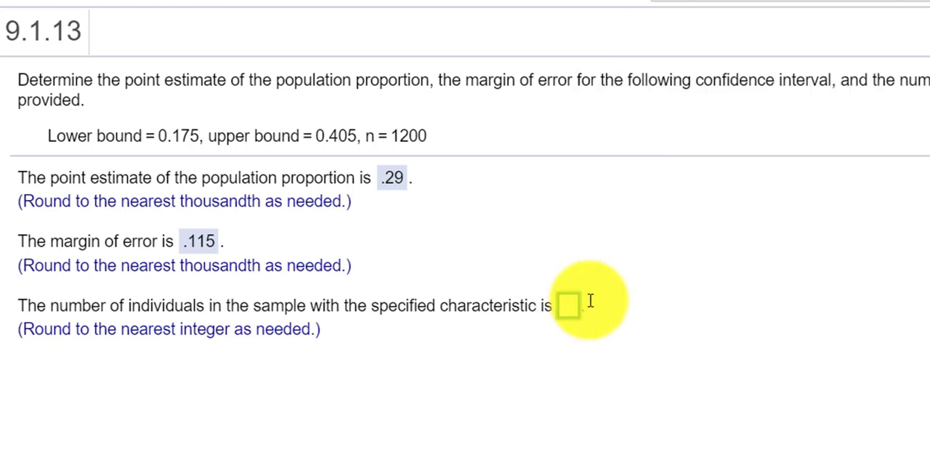
# Submit 348 as the number of individuals with the characteristic and have it checked
pyautogui.write('348')
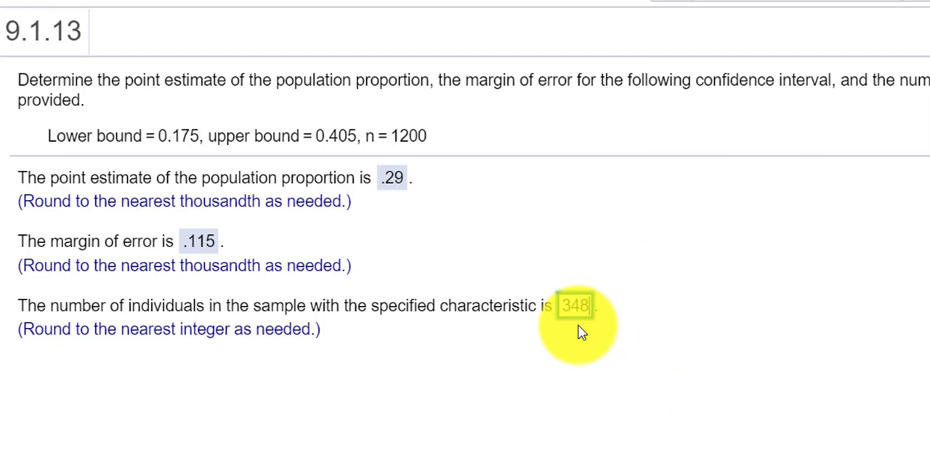
pyautogui.click(575, 305)
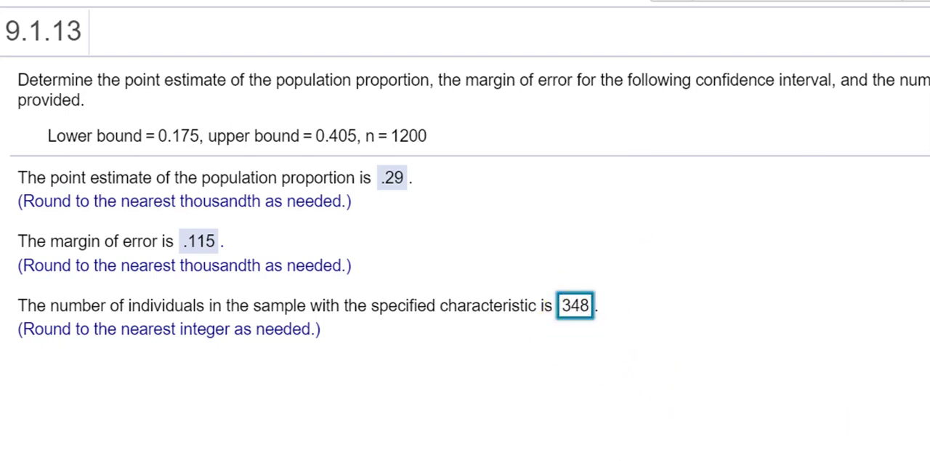
pyautogui.click(576, 305)
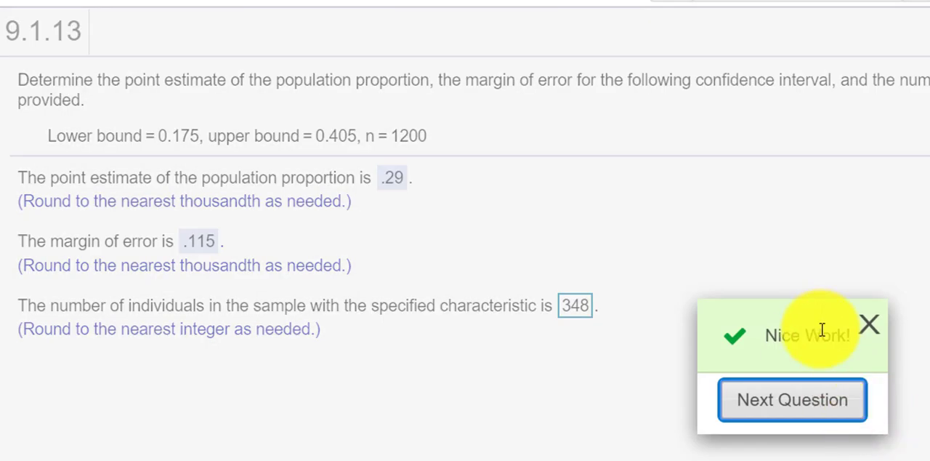